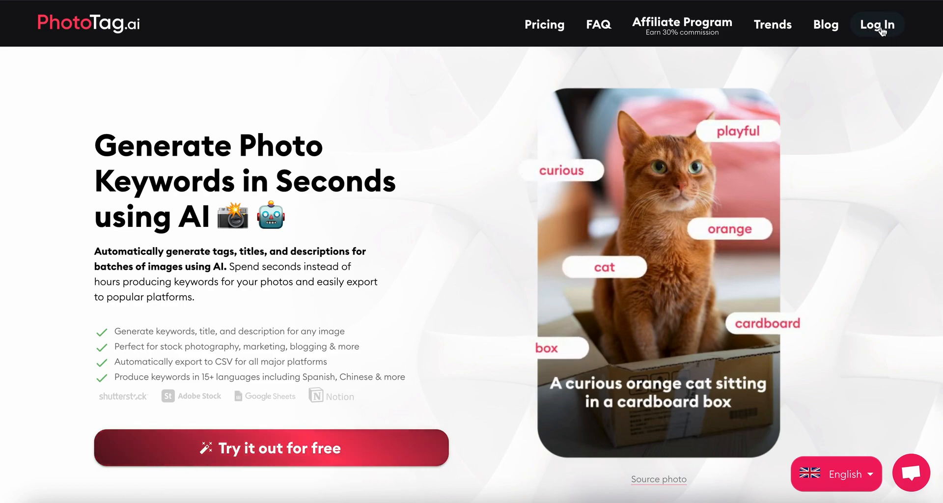
Log in to PhotoTag.ai with a Google account to reach the Upload page
click(877, 24)
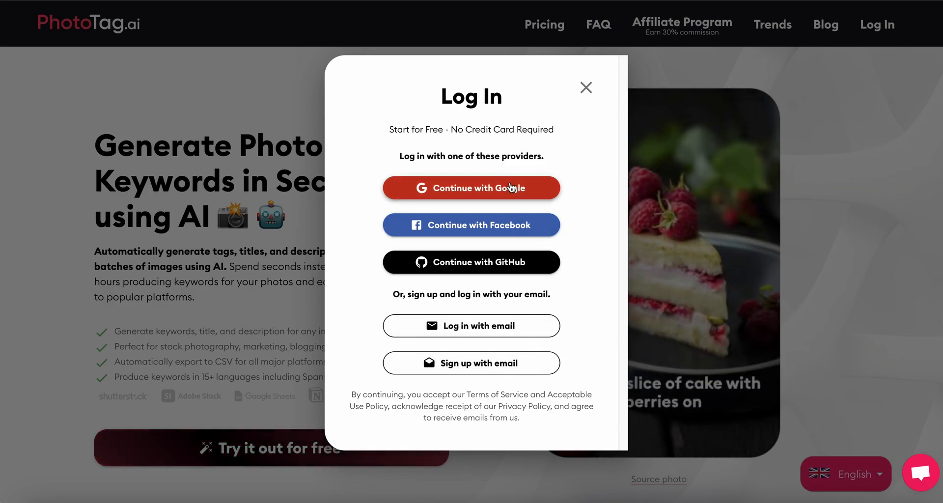
click(471, 187)
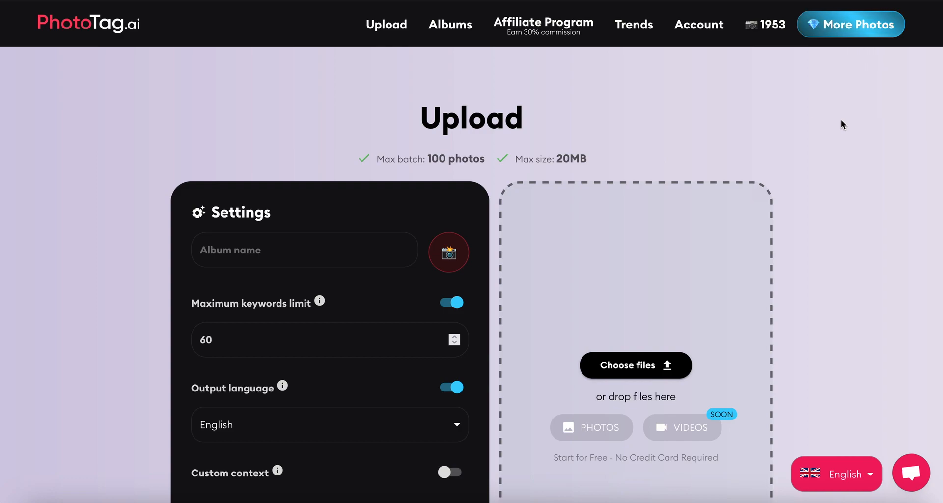
mouse_move(84, 301)
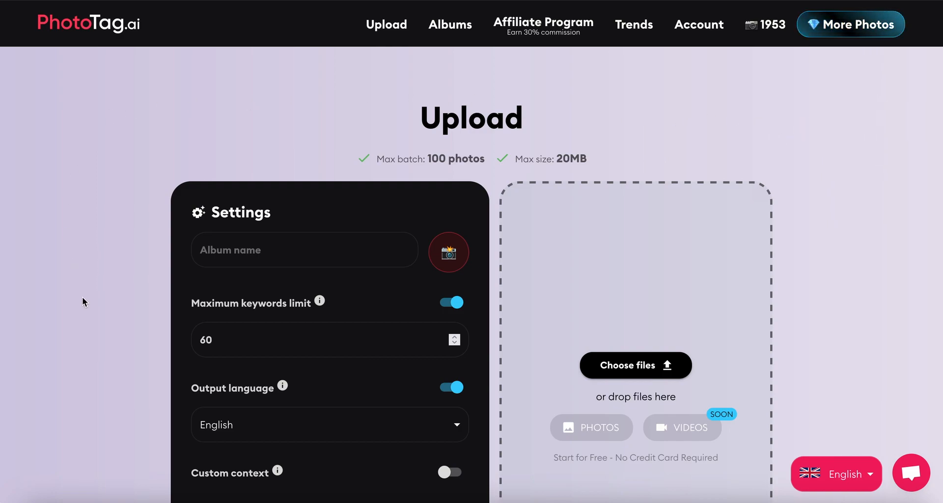
mouse_move(108, 238)
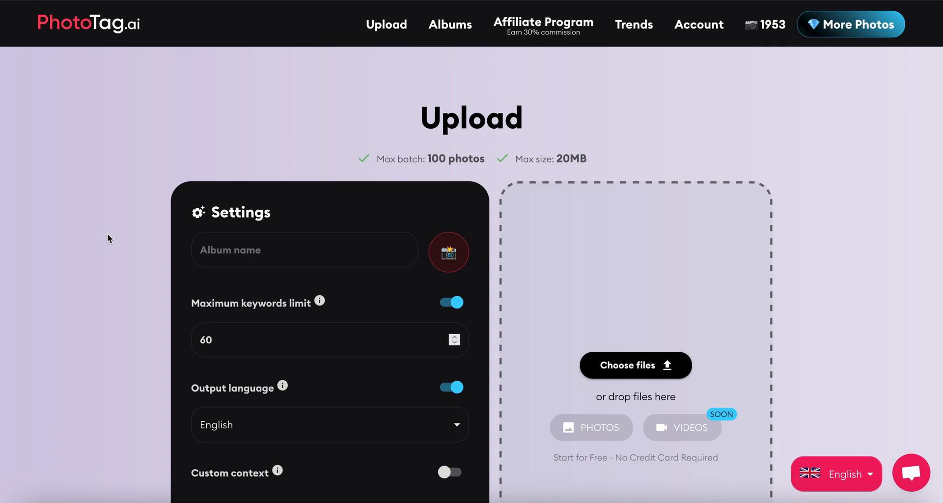
scroll(down, 3)
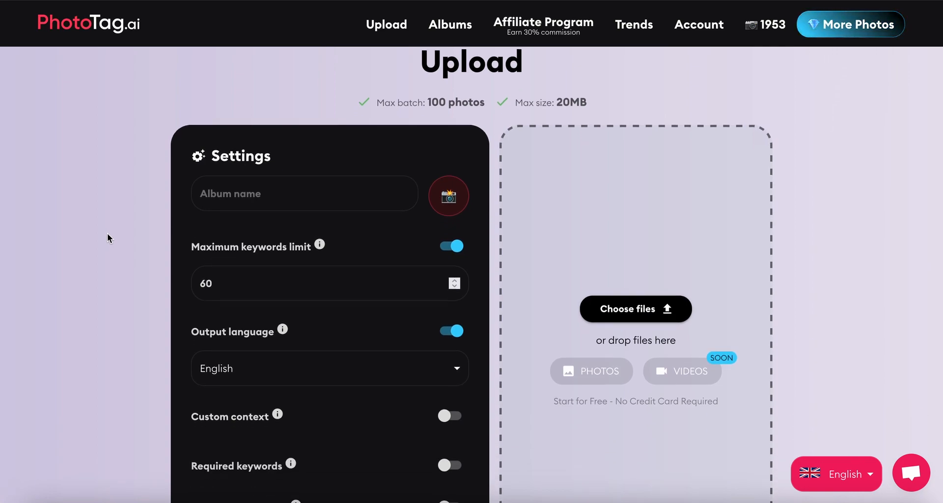
scroll(down, 3)
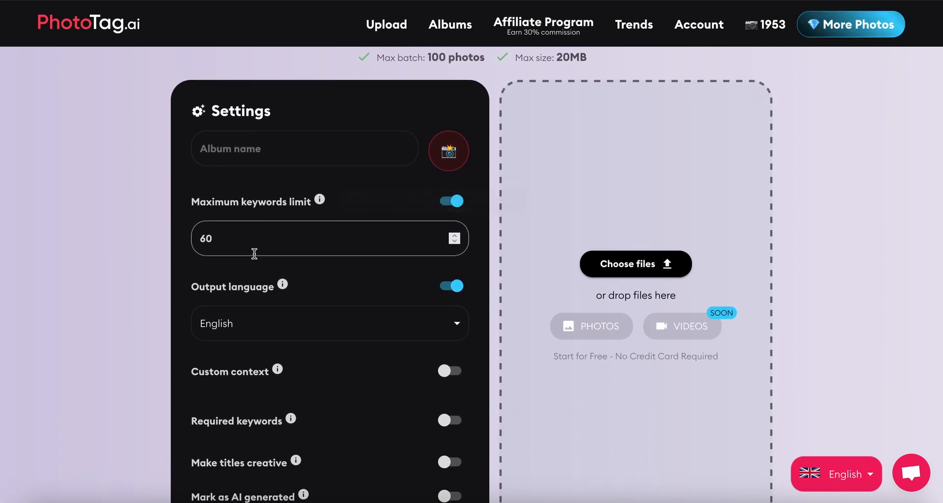
scroll(down, 3)
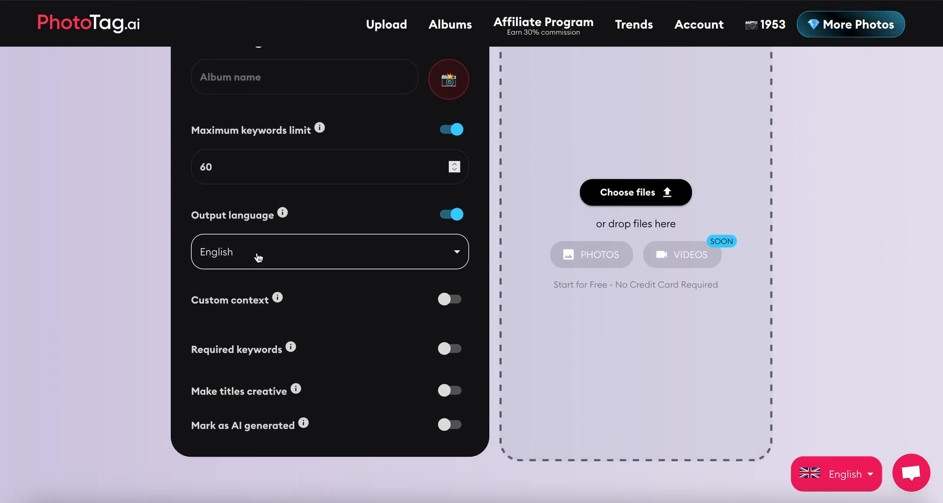
click(329, 252)
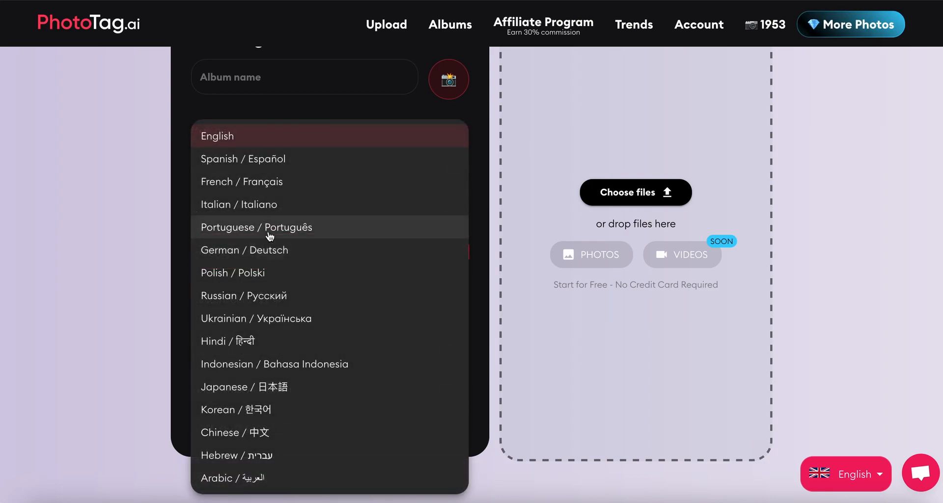
mouse_move(274, 312)
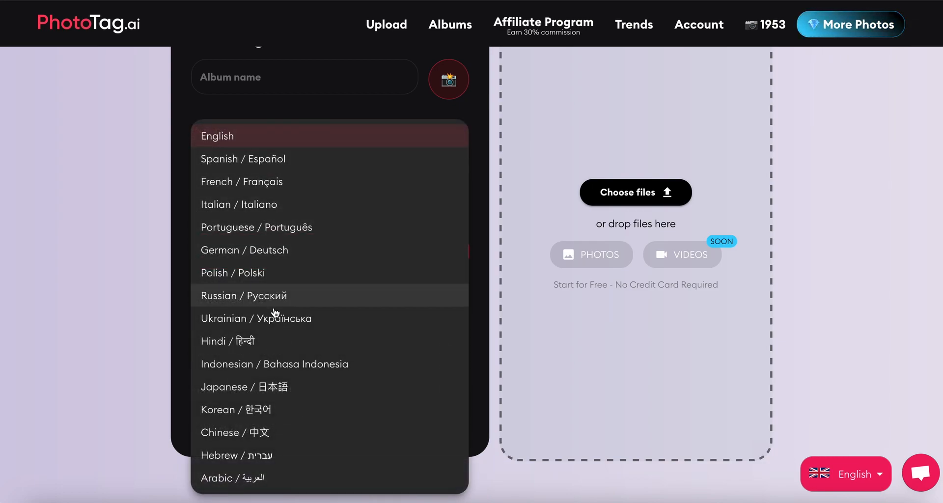
click(217, 135)
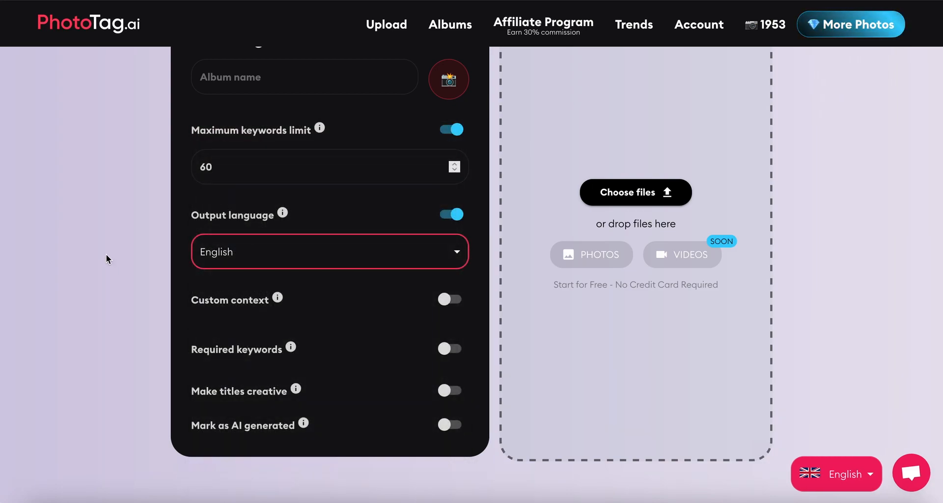
mouse_move(277, 297)
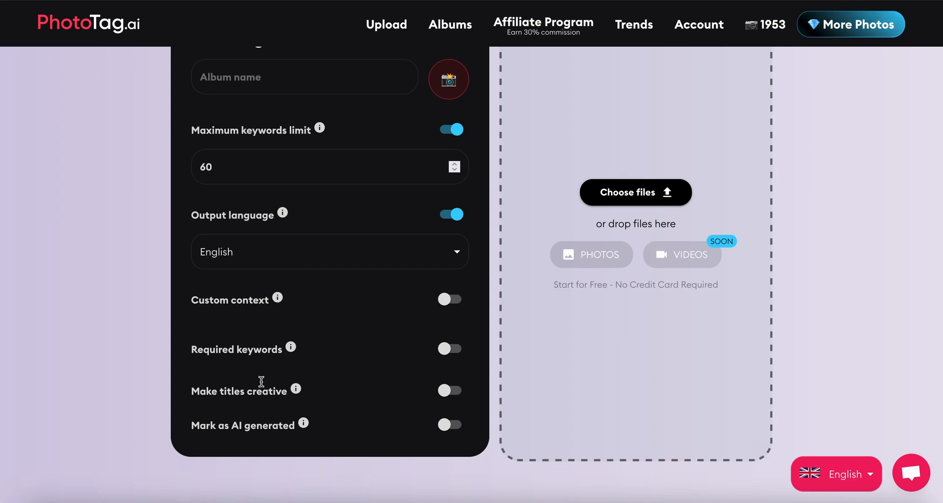
mouse_move(295, 389)
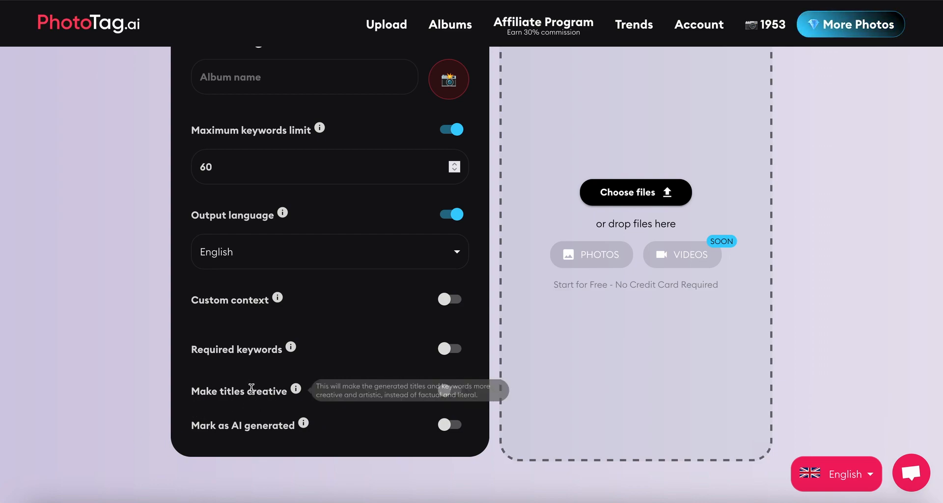
mouse_move(145, 391)
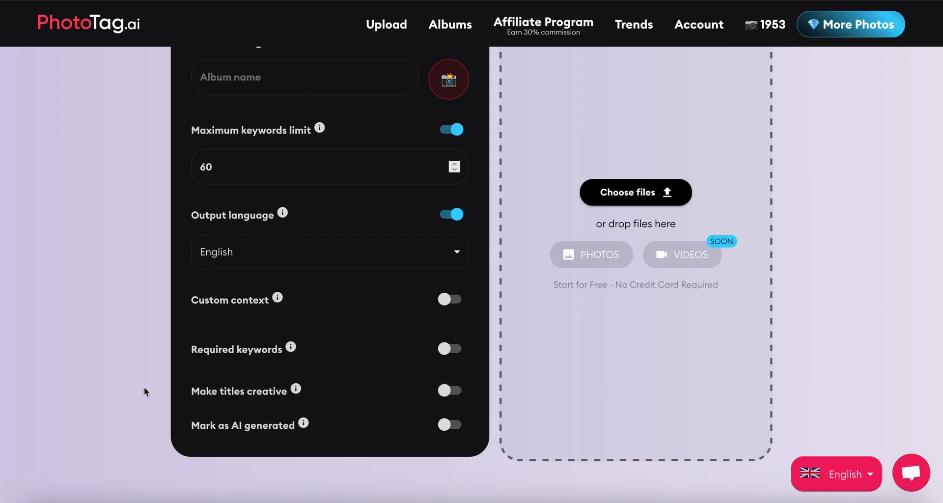
mouse_move(171, 392)
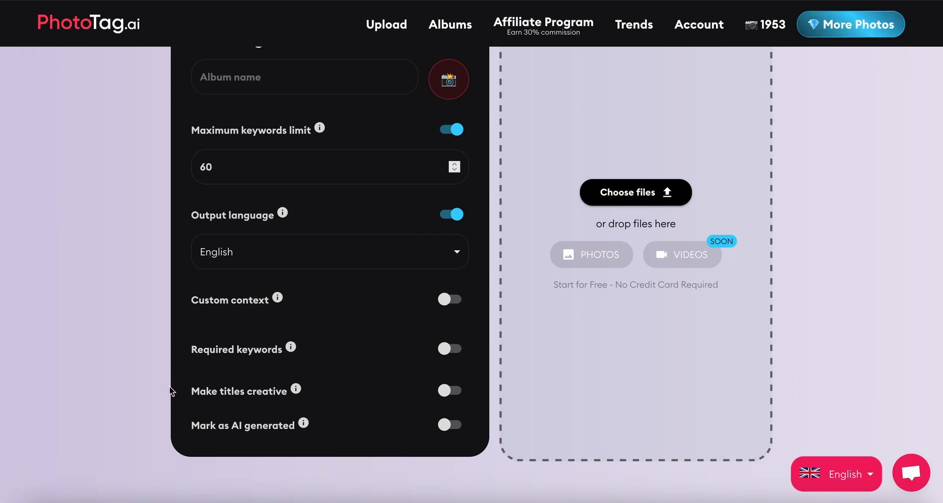
mouse_move(266, 382)
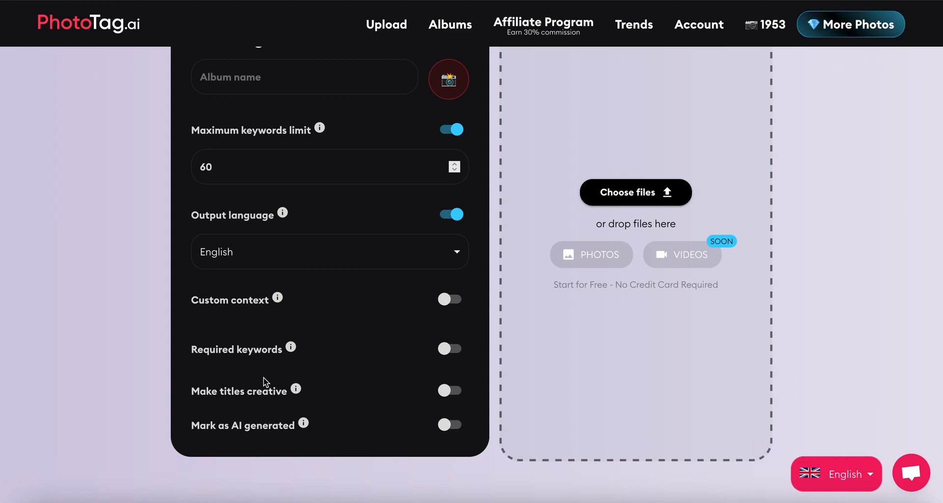
Upload dog.jpg from the Desktop so PhotoTag.ai starts processing it
scroll(up, 3)
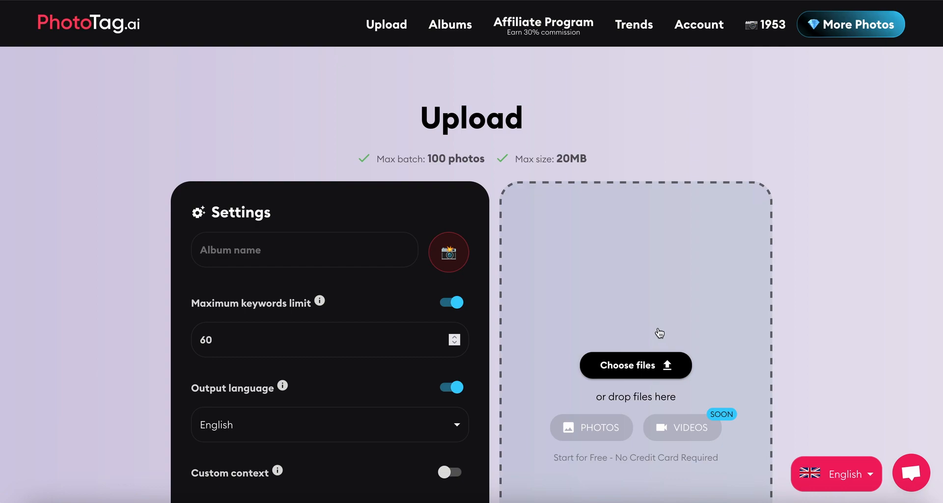
click(636, 365)
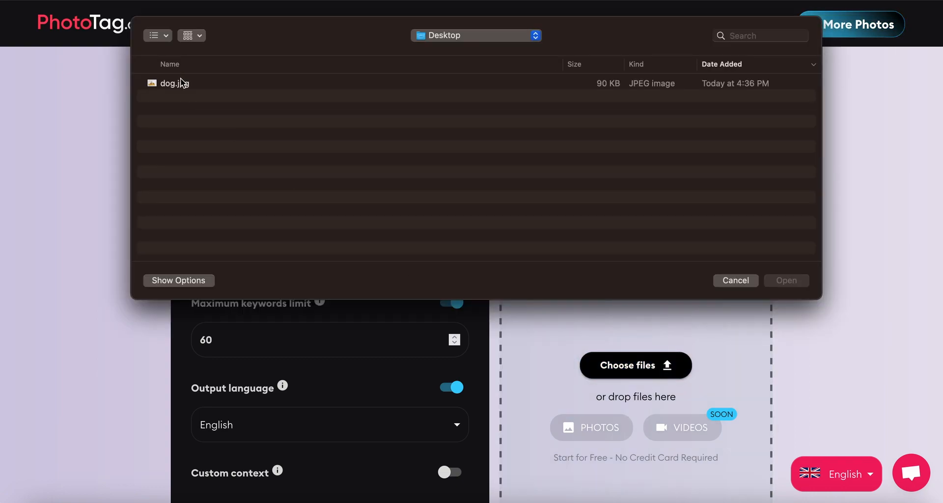
click(785, 281)
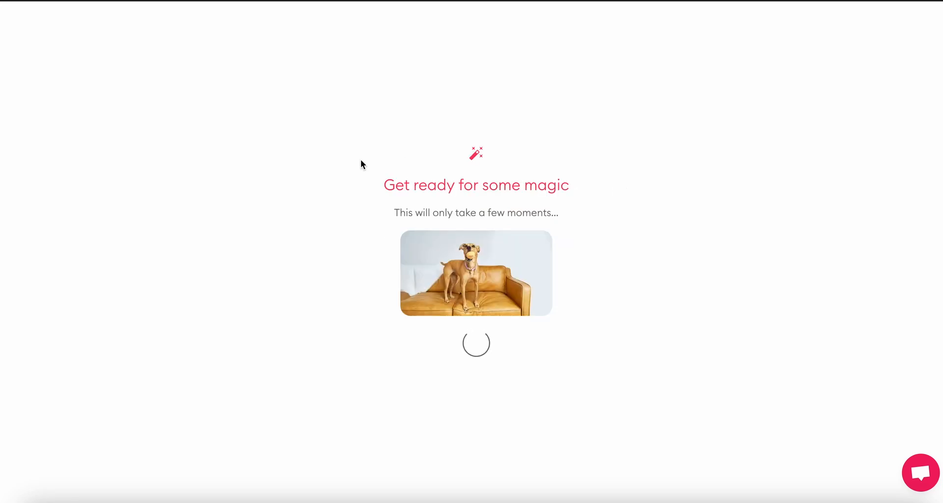
mouse_move(544, 284)
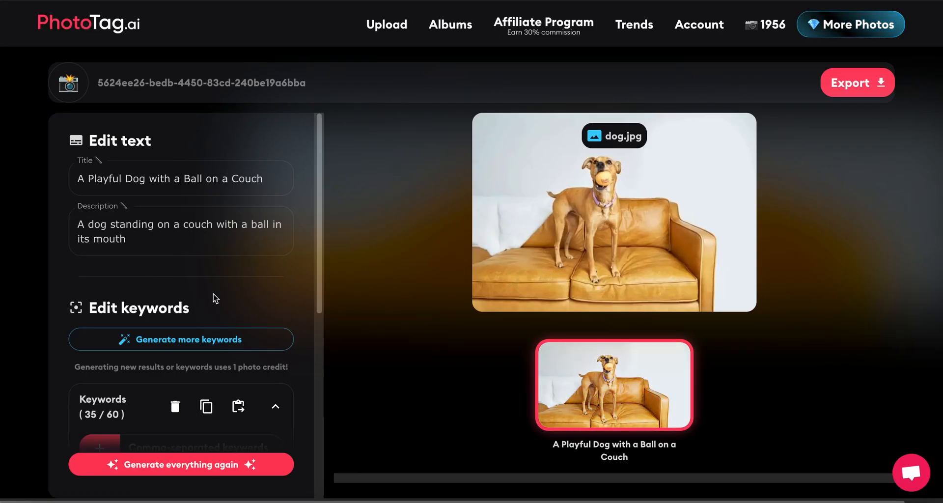
mouse_move(359, 209)
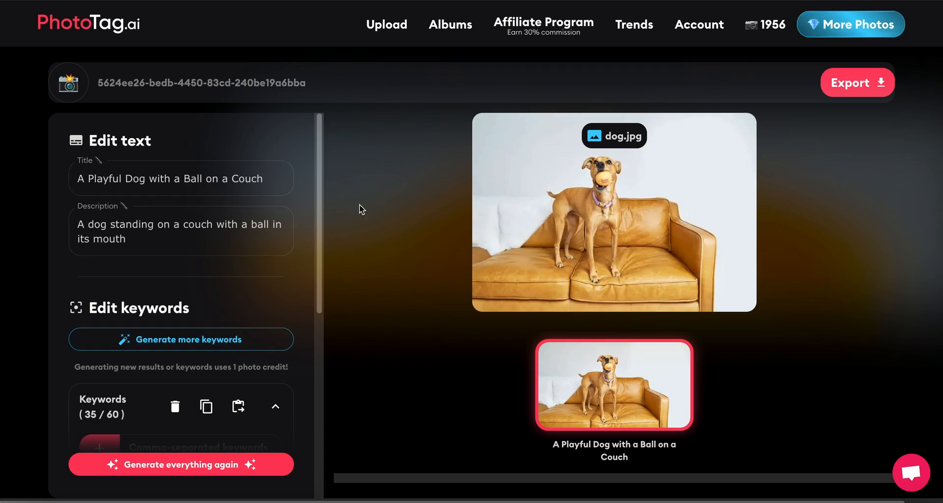
mouse_move(672, 439)
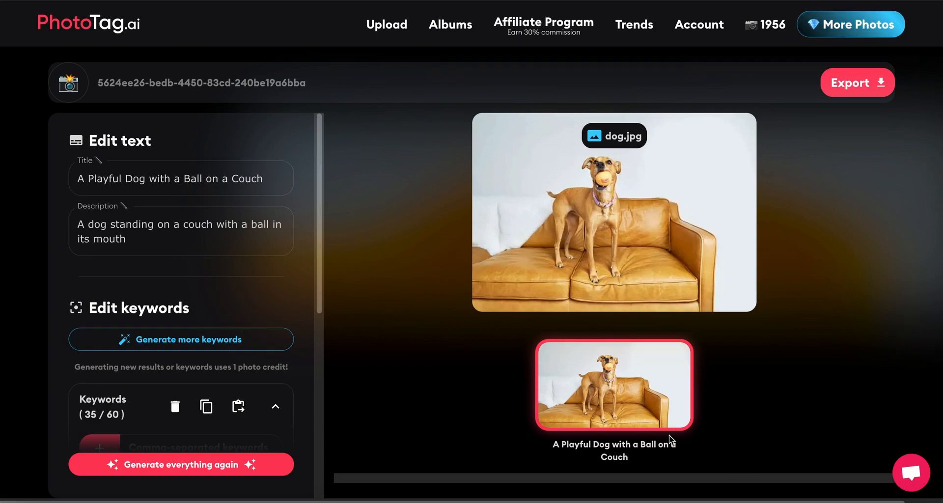
click(181, 231)
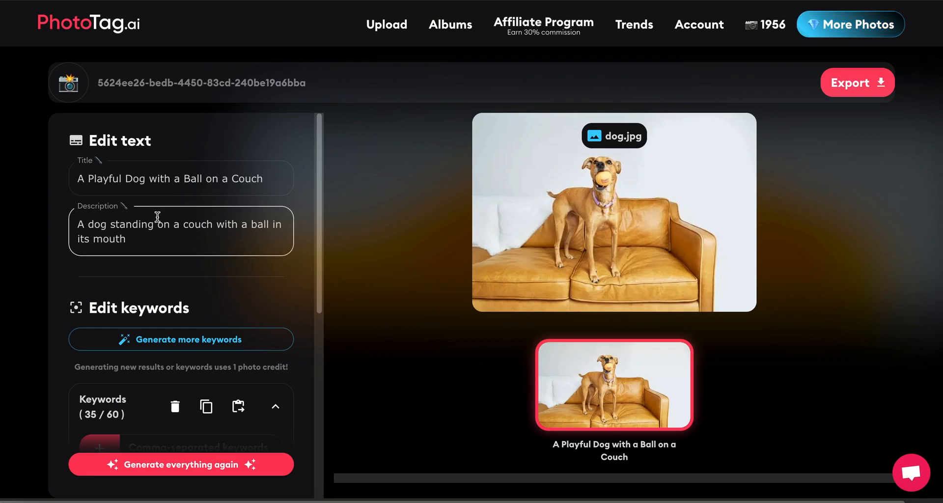
mouse_move(163, 239)
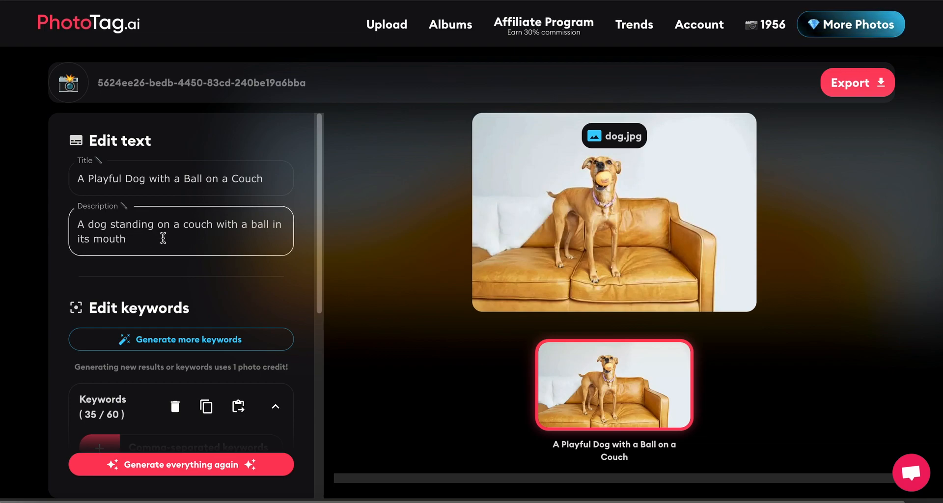
mouse_move(145, 243)
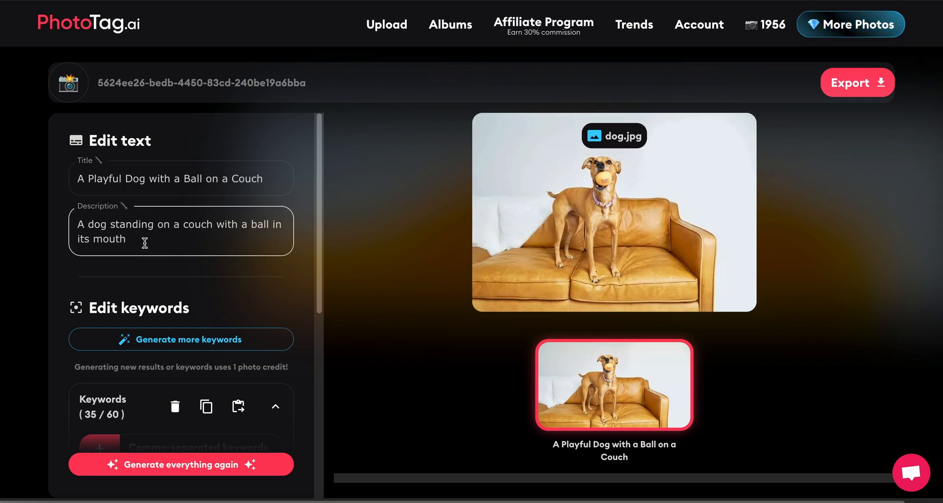
click(106, 184)
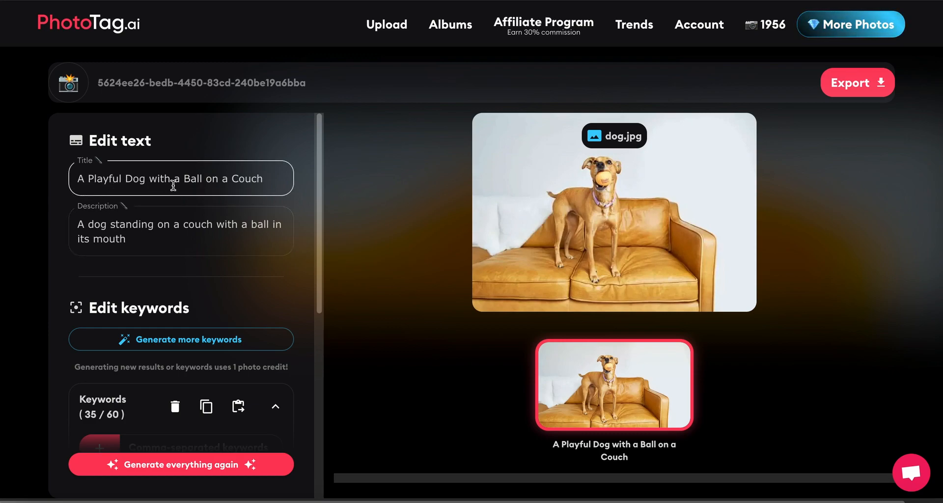
scroll(down, 3)
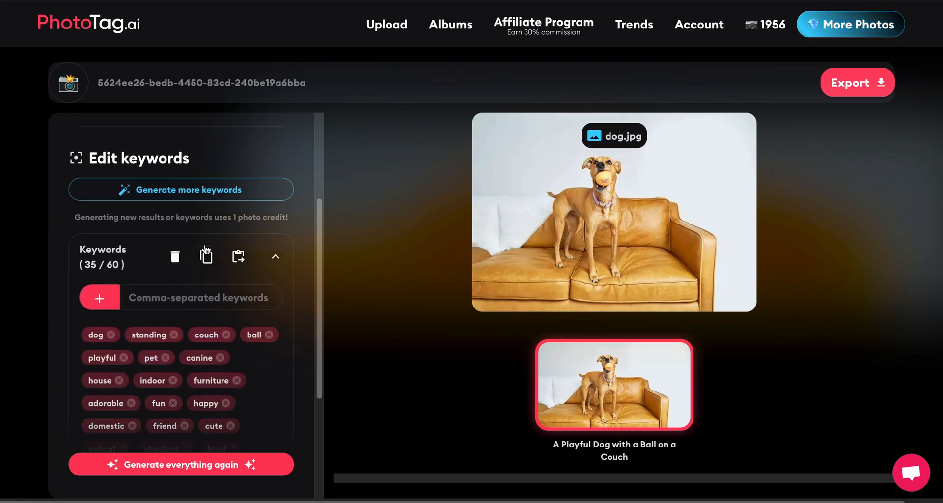
scroll(down, 3)
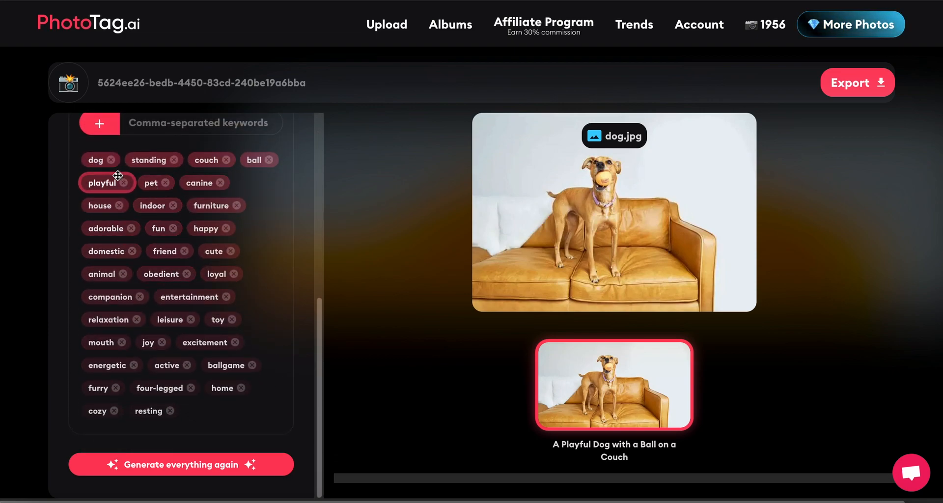
scroll(up, 3)
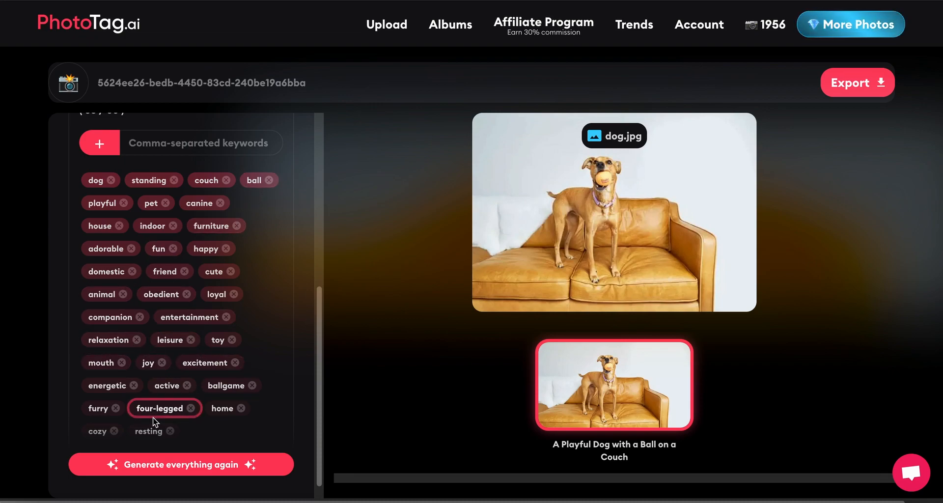
scroll(up, 3)
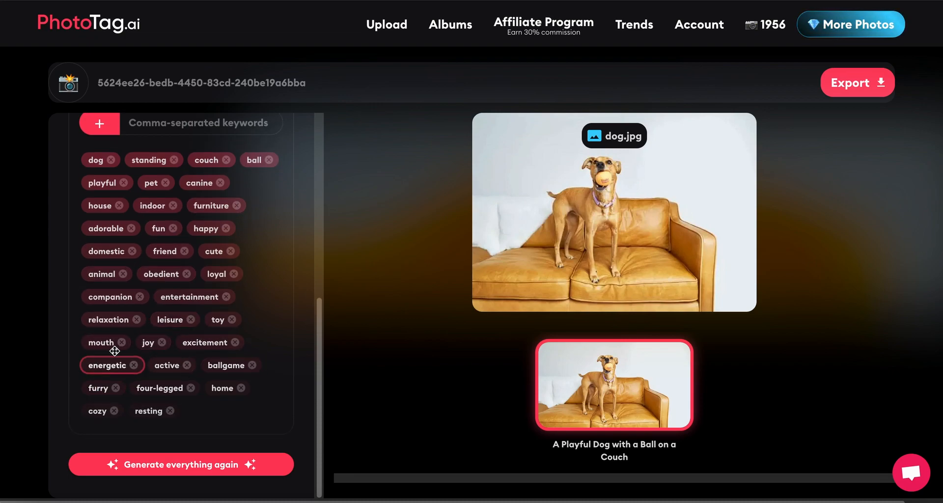
mouse_move(218, 274)
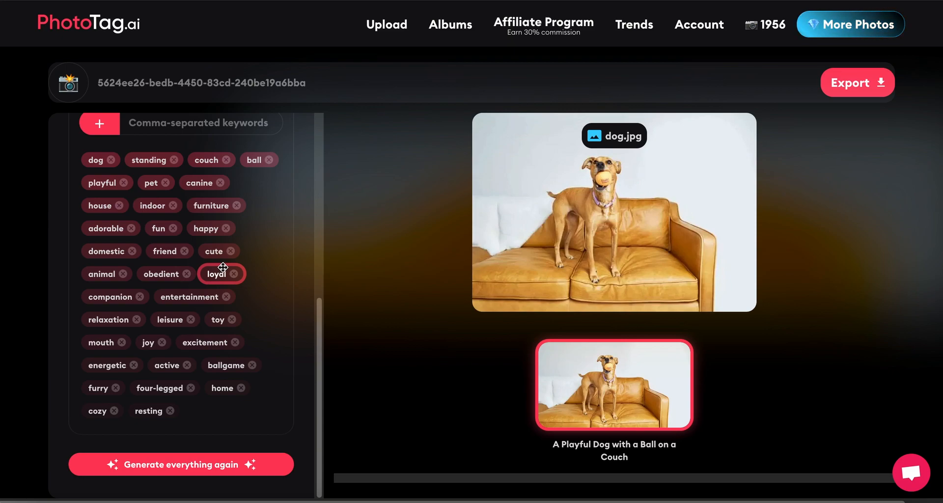
mouse_move(169, 251)
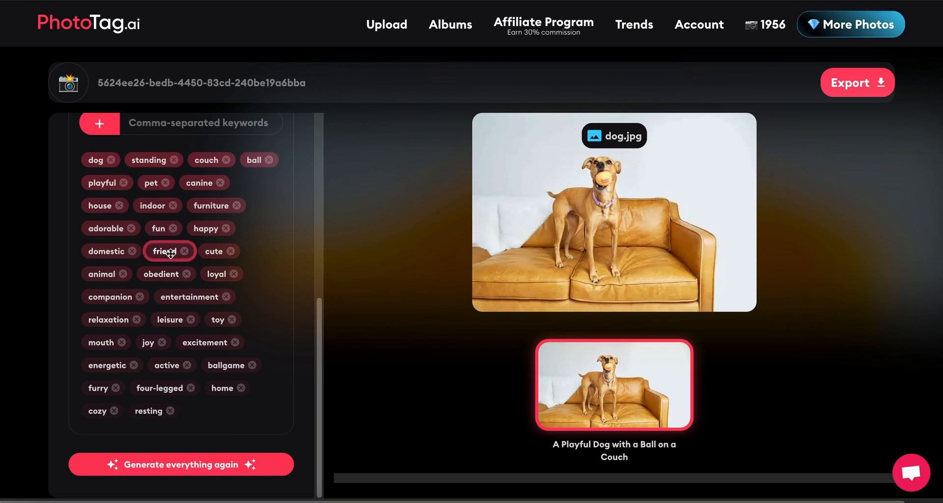
scroll(up, 3)
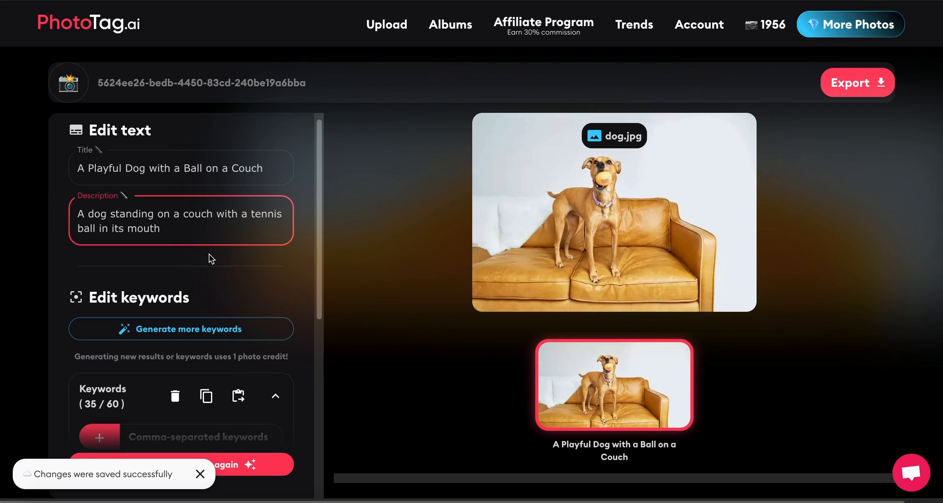
Generate more keywords from the tennis-ball description, growing the list from 35 to 48
scroll(down, 3)
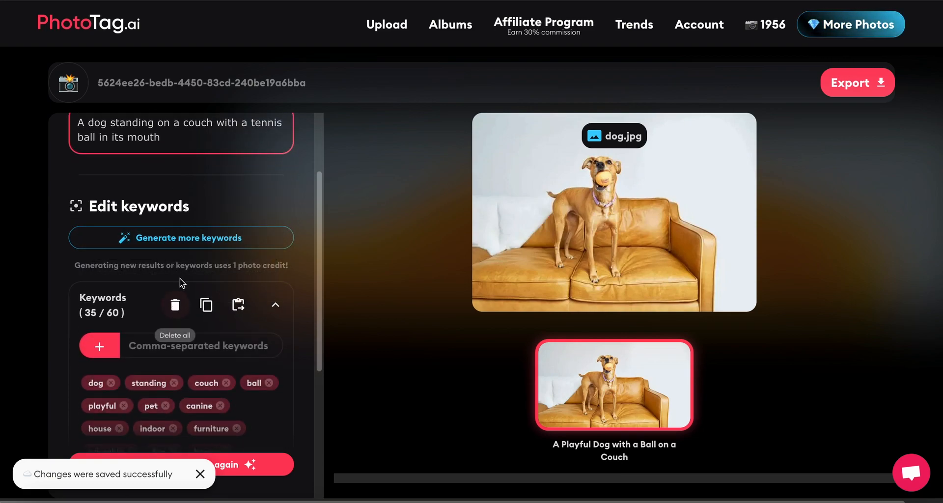
mouse_move(216, 231)
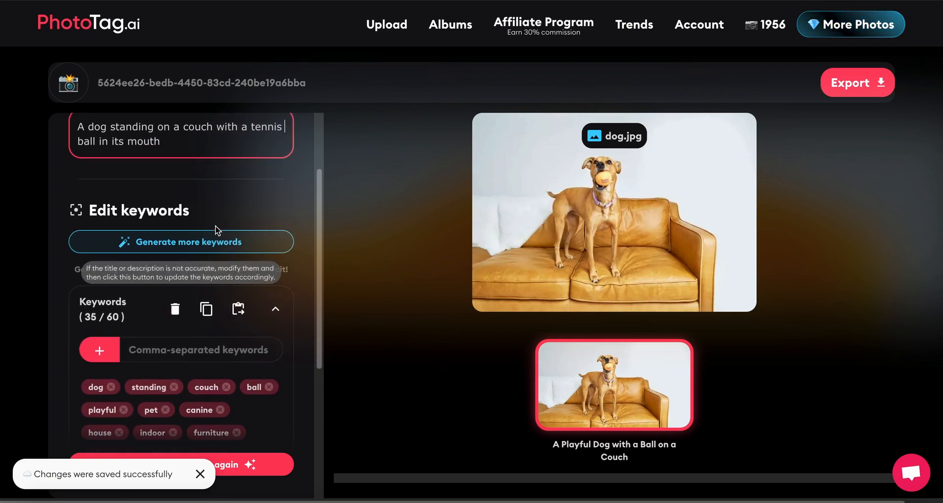
click(189, 242)
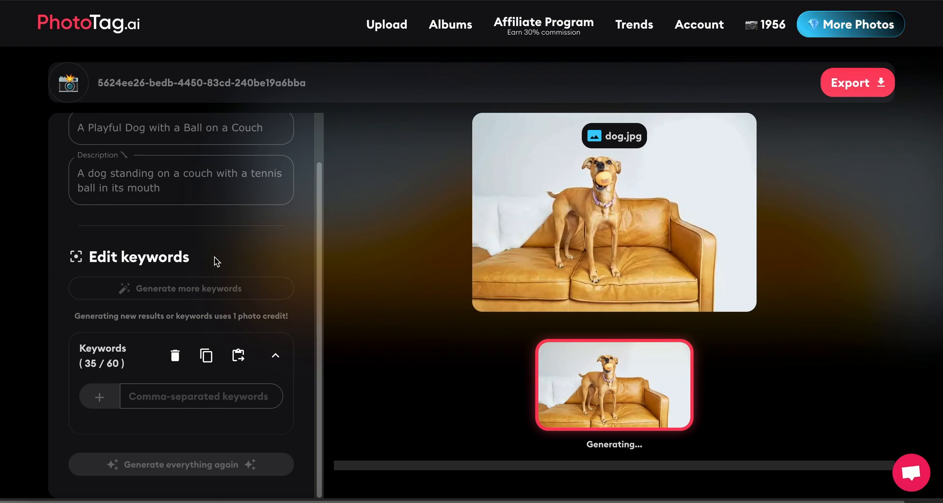
click(180, 288)
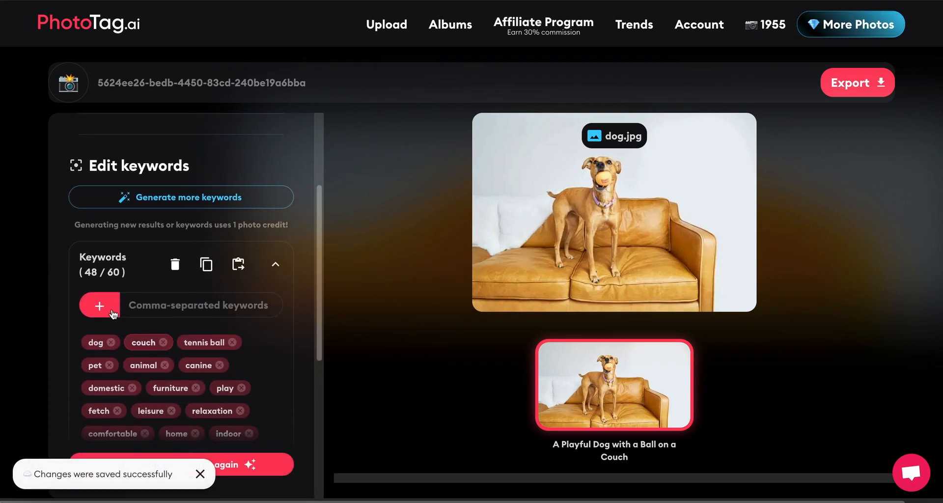
scroll(down, 3)
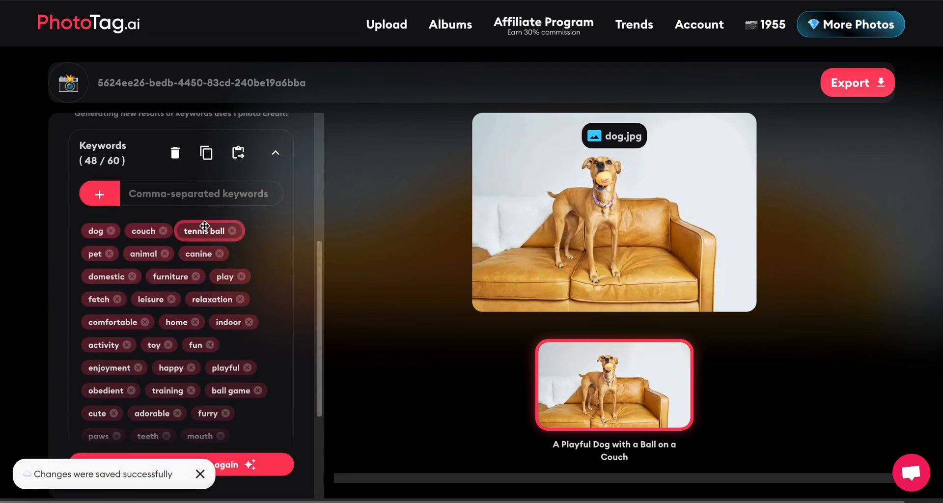
scroll(down, 3)
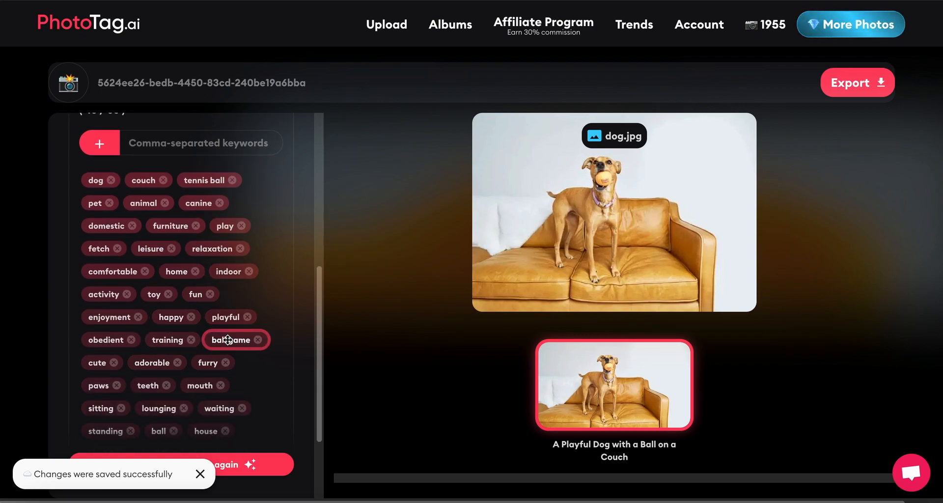
scroll(down, 3)
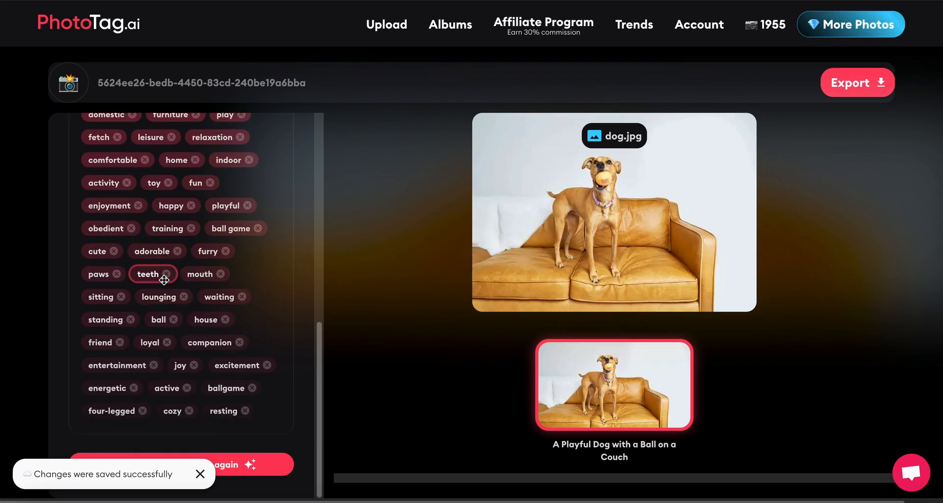
scroll(up, 3)
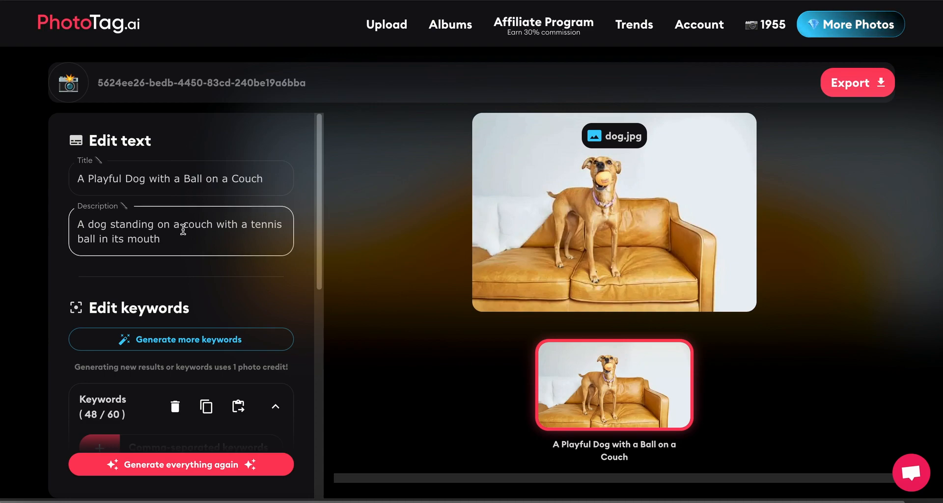
mouse_move(180, 327)
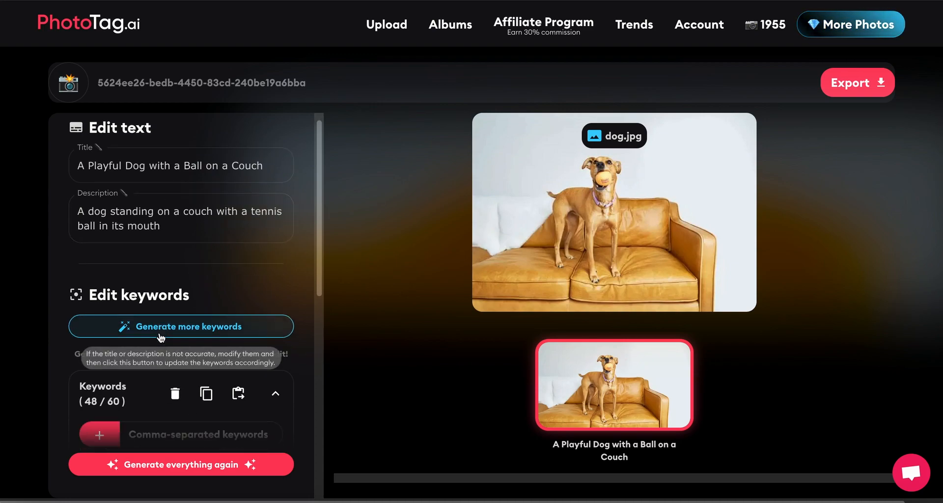
Delete all keywords and regenerate: title 'A Playful Dog on a Couch with a Ball', 33 keywords
scroll(down, 3)
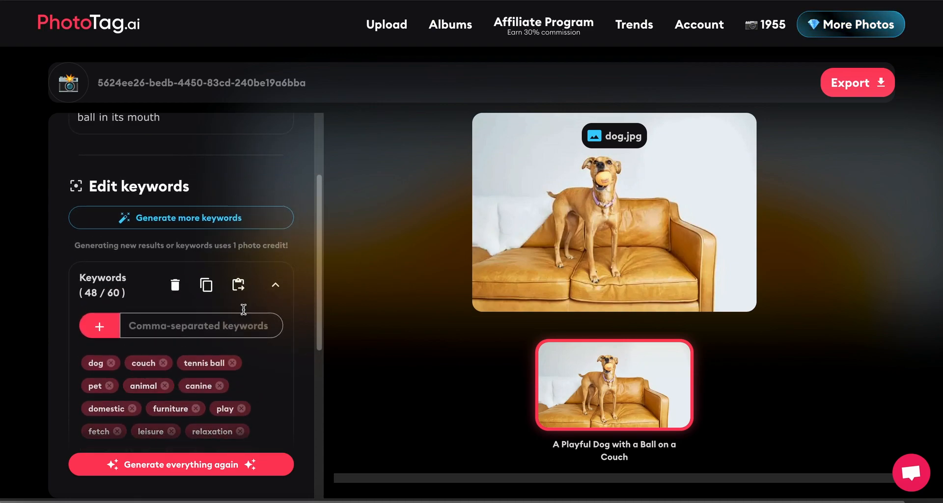
mouse_move(175, 284)
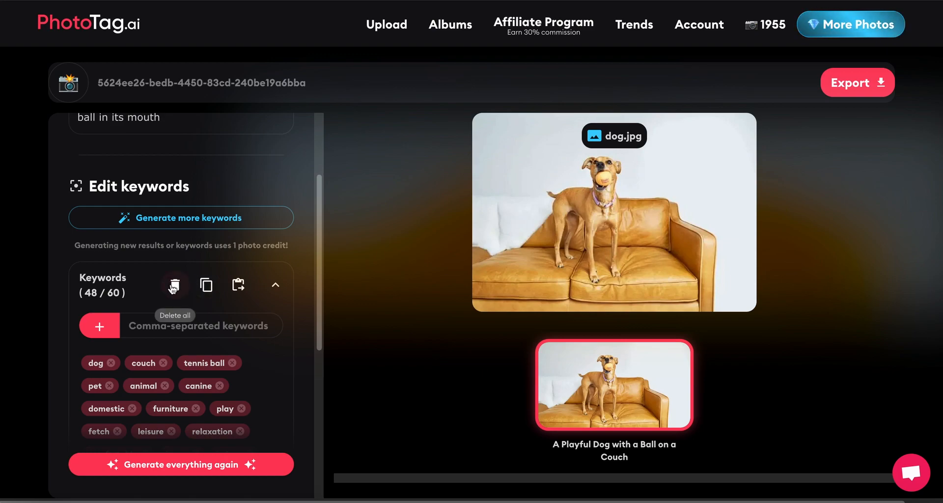
click(174, 284)
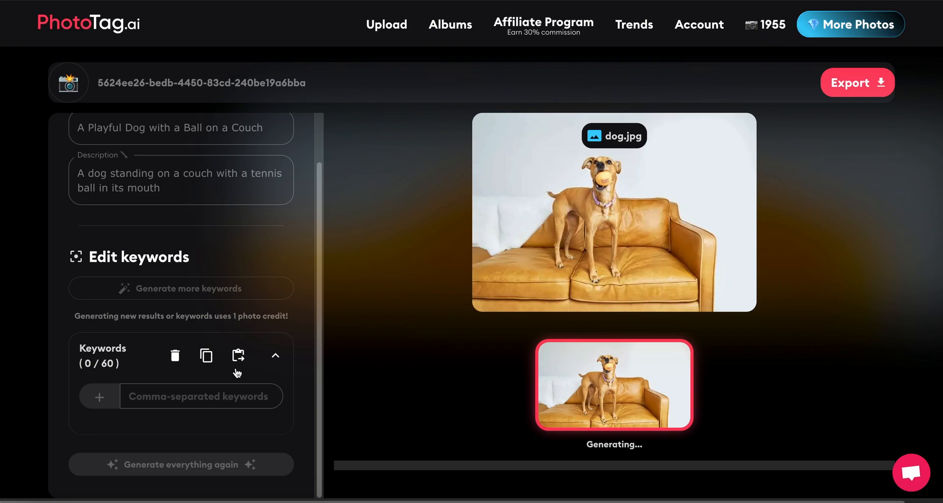
scroll(up, 3)
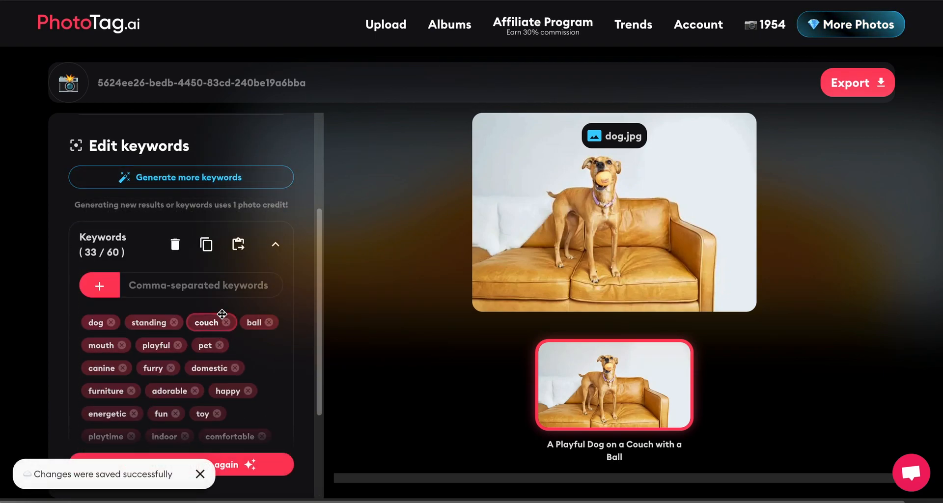
scroll(down, 3)
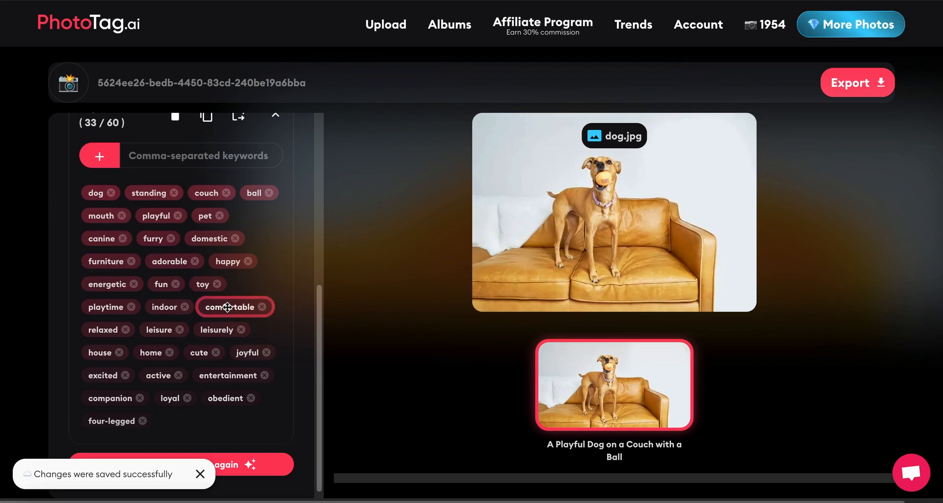
scroll(up, 3)
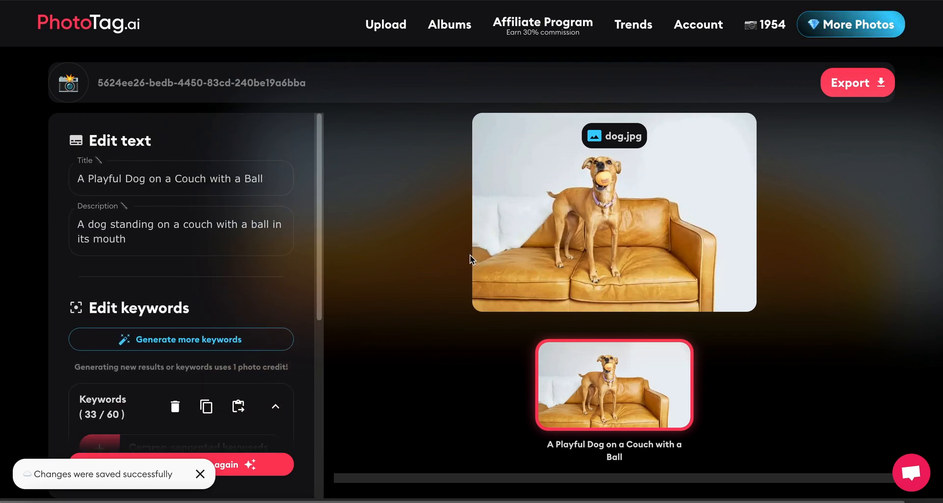
mouse_move(860, 245)
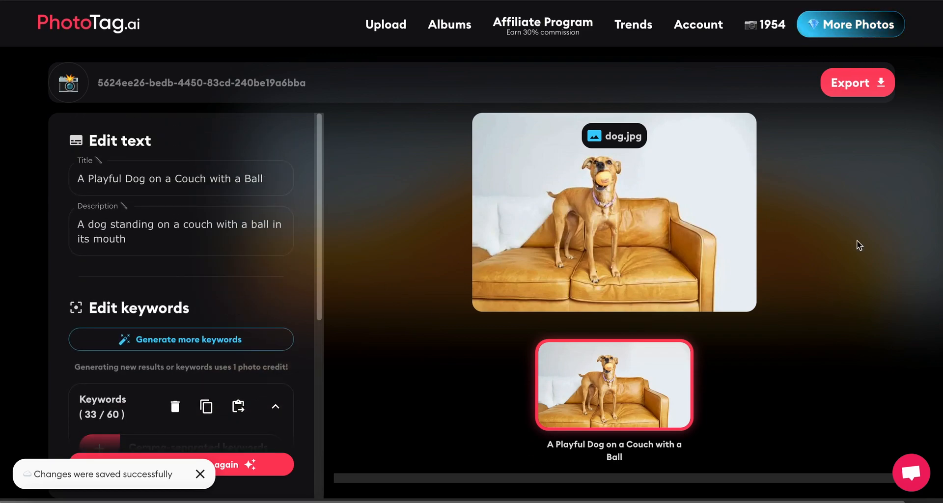